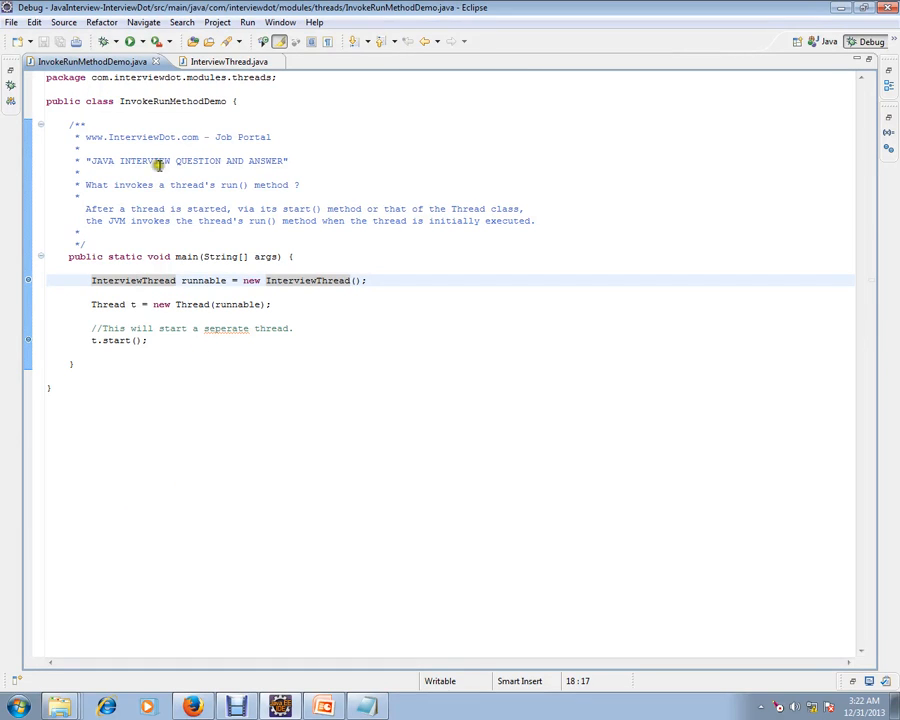
- Highlight the header comment's website, the start() explanation and the t.start() call in the demo
{"action": "double_click", "coordinate": [140, 136]}
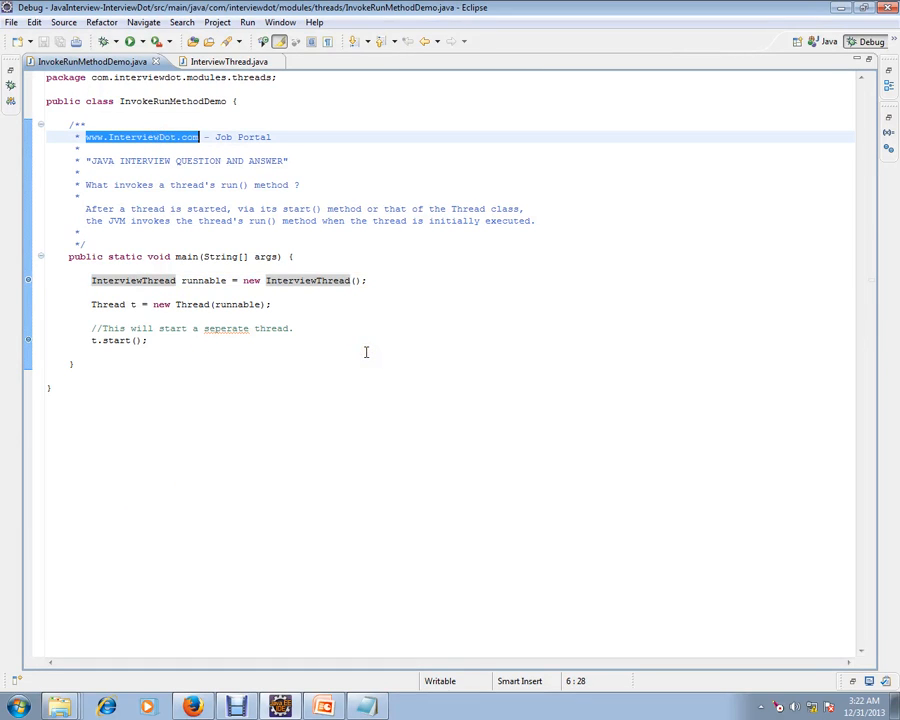
{"action": "mouse_move", "coordinate": [380, 352]}
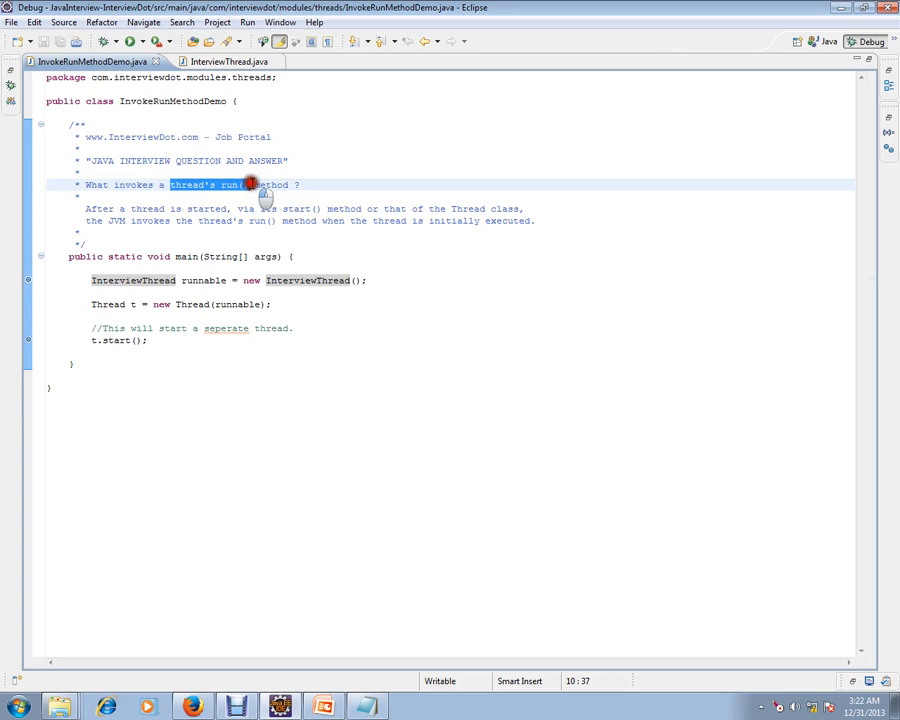
{"action": "left_click", "coordinate": [218, 220]}
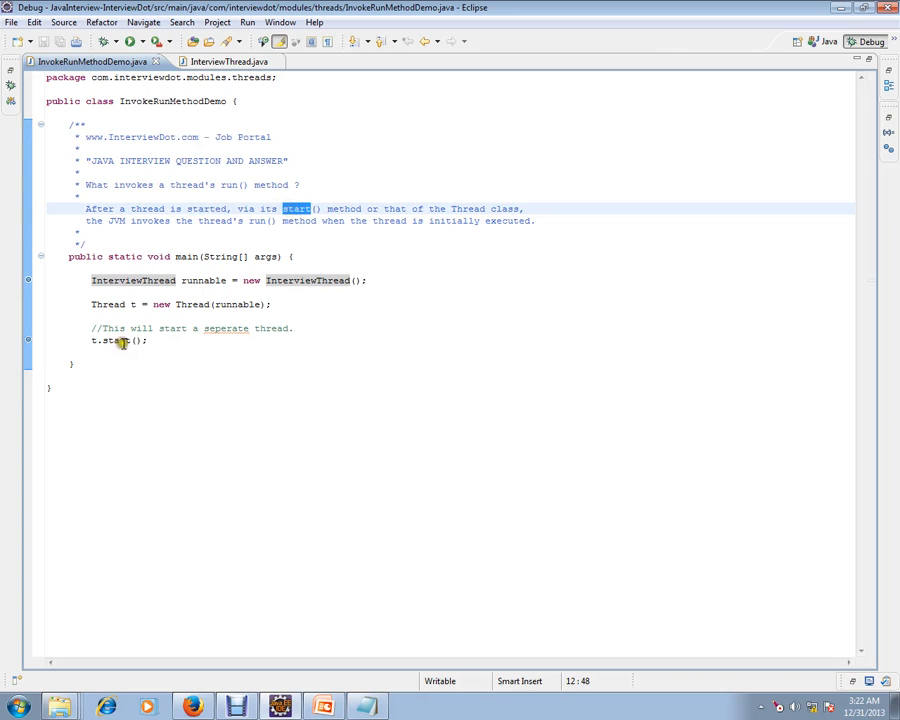
{"action": "double_click", "coordinate": [114, 340]}
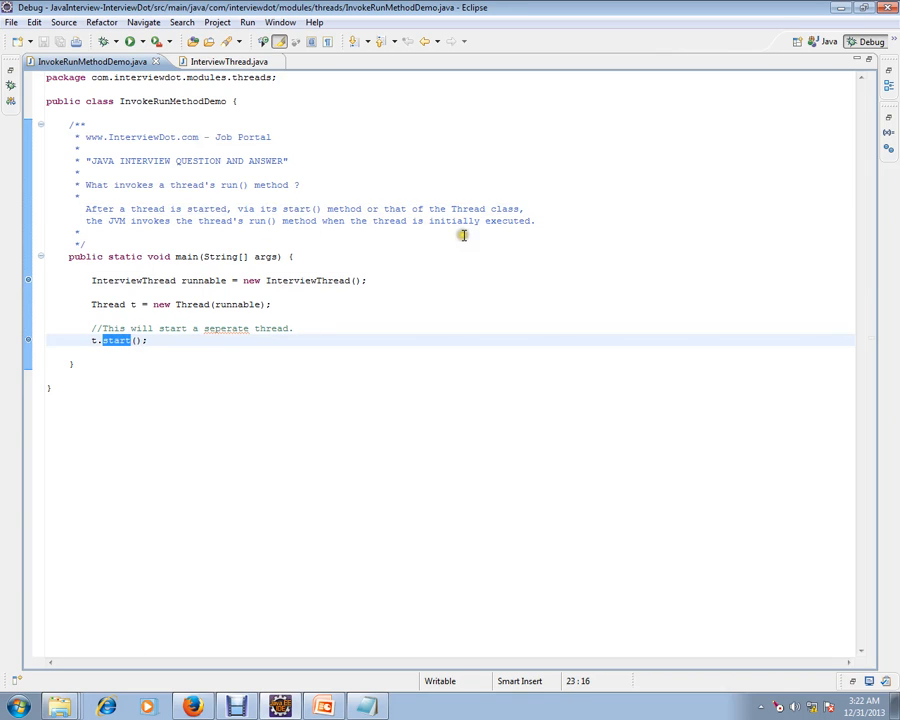
{"action": "mouse_move", "coordinate": [130, 222]}
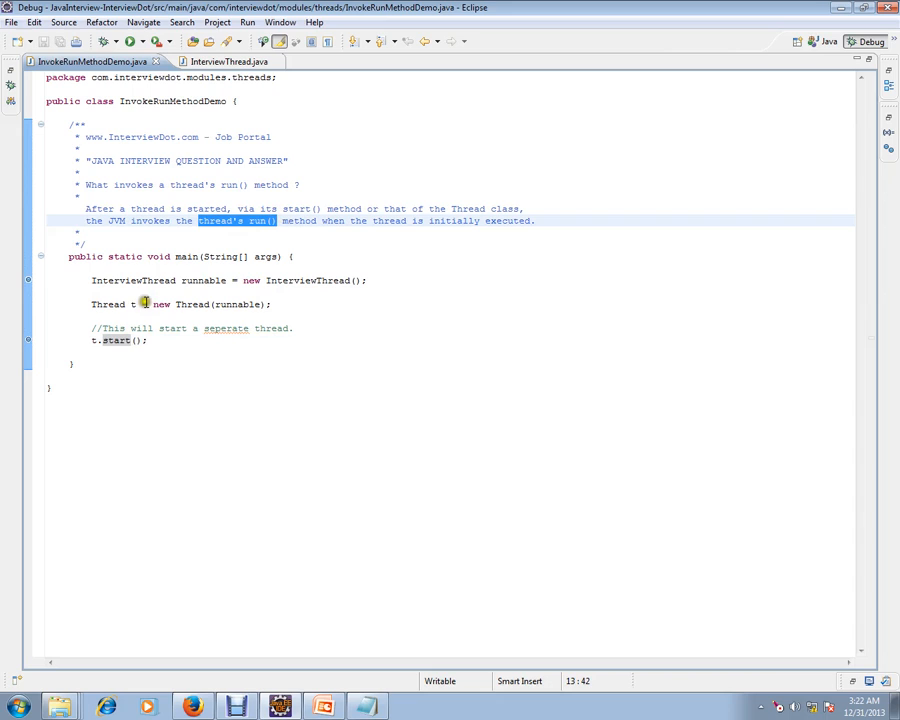
{"action": "double_click", "coordinate": [134, 280]}
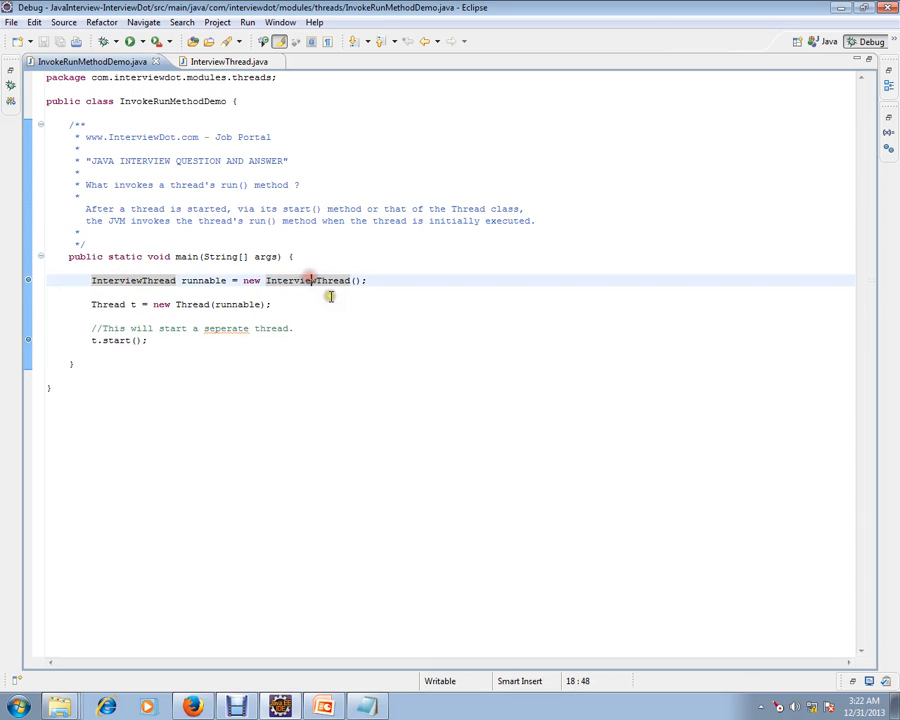
- Review the InterviewThread class source, then highlight the runnable variable and its uses in the demo
{"action": "left_click", "coordinate": [220, 60]}
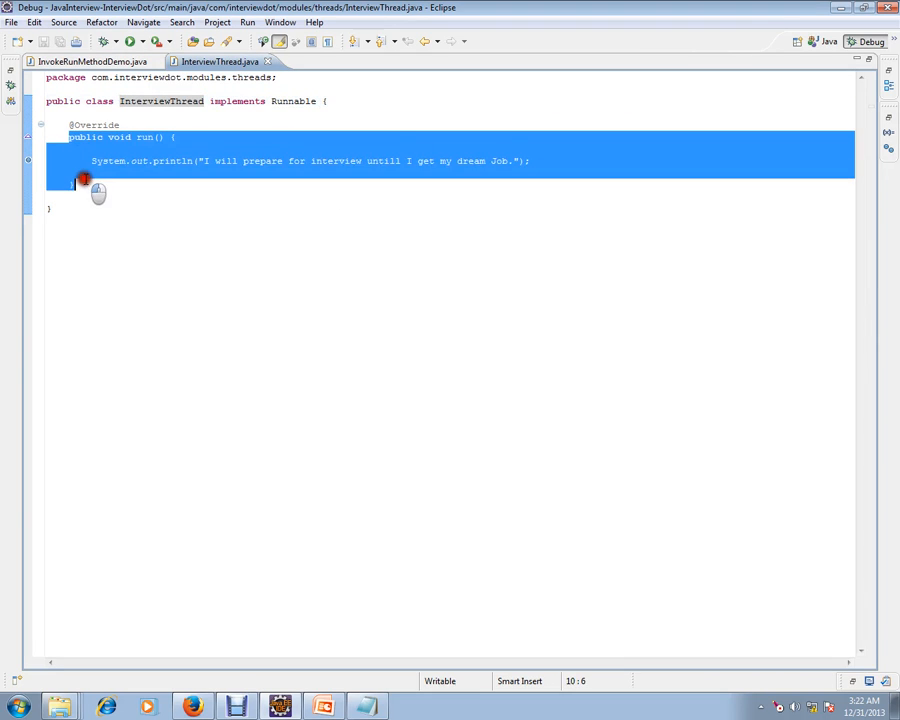
{"action": "left_click", "coordinate": [90, 60]}
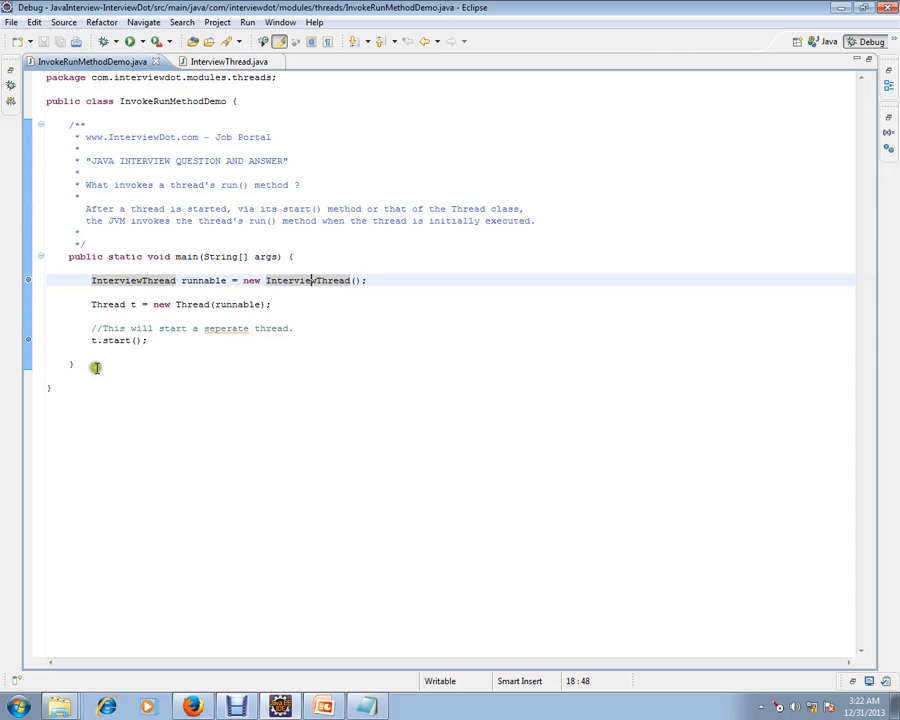
{"action": "mouse_move", "coordinate": [160, 348]}
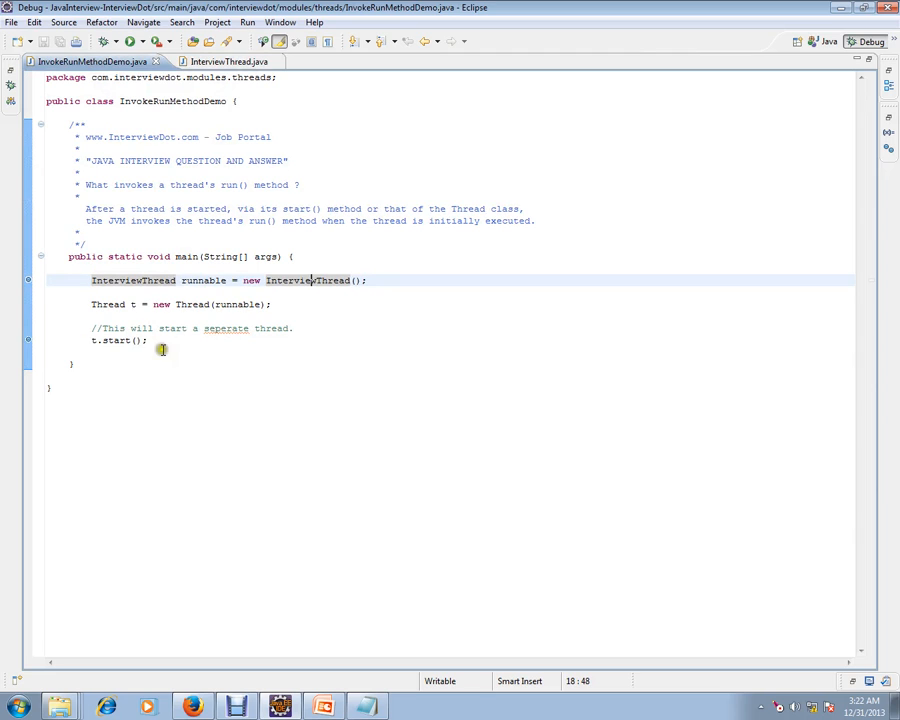
{"action": "double_click", "coordinate": [118, 340]}
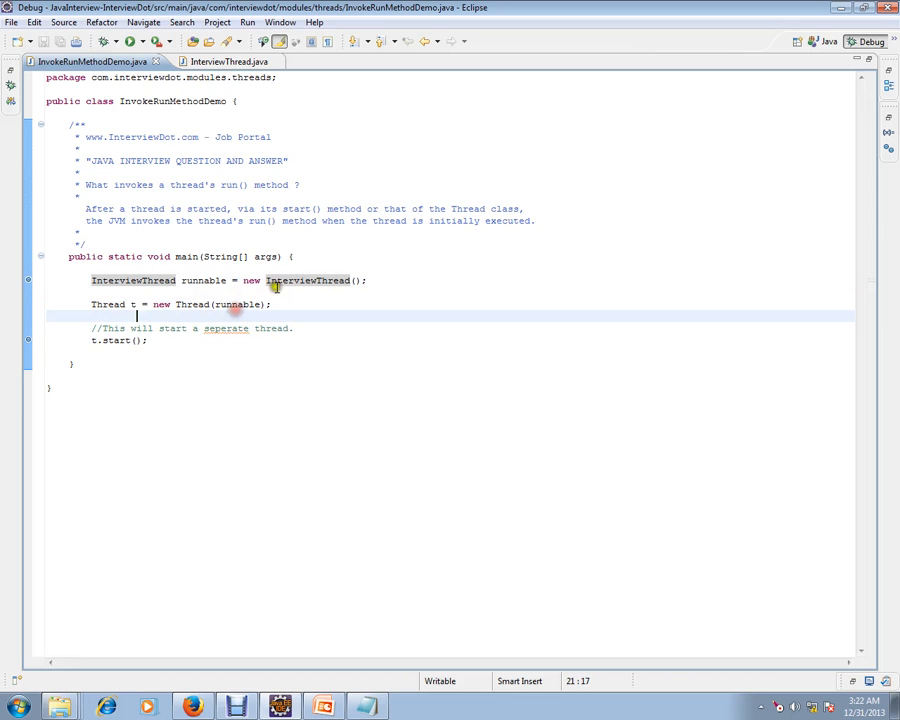
{"action": "left_click", "coordinate": [216, 60]}
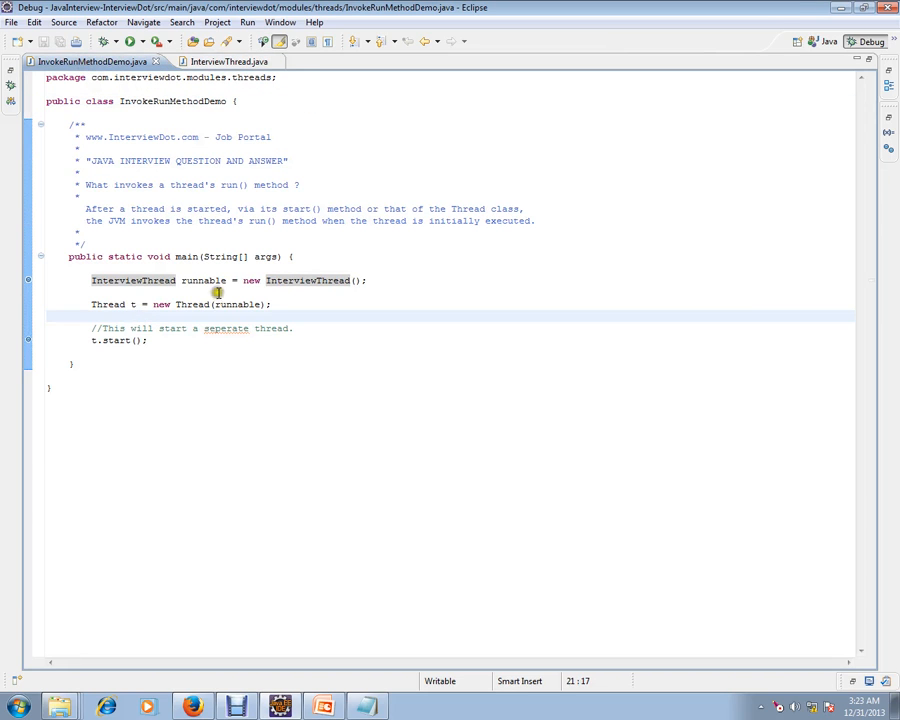
{"action": "double_click", "coordinate": [238, 304]}
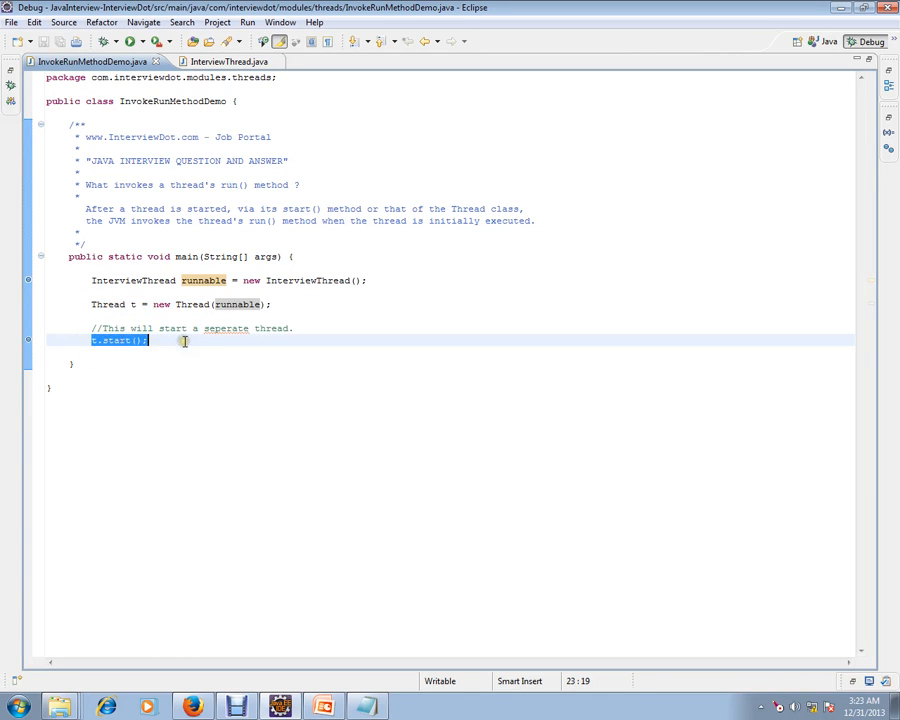
- Show InterviewThread once more and return to InvokeRunMethodDemo with the debugging views restored
{"action": "left_click", "coordinate": [220, 60]}
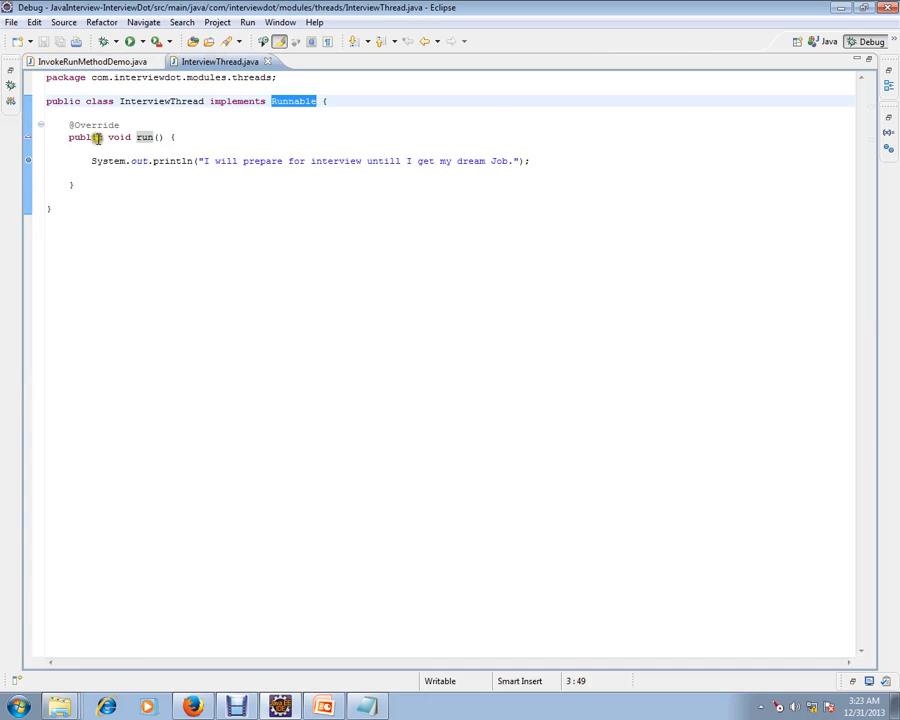
{"action": "left_click", "coordinate": [90, 60]}
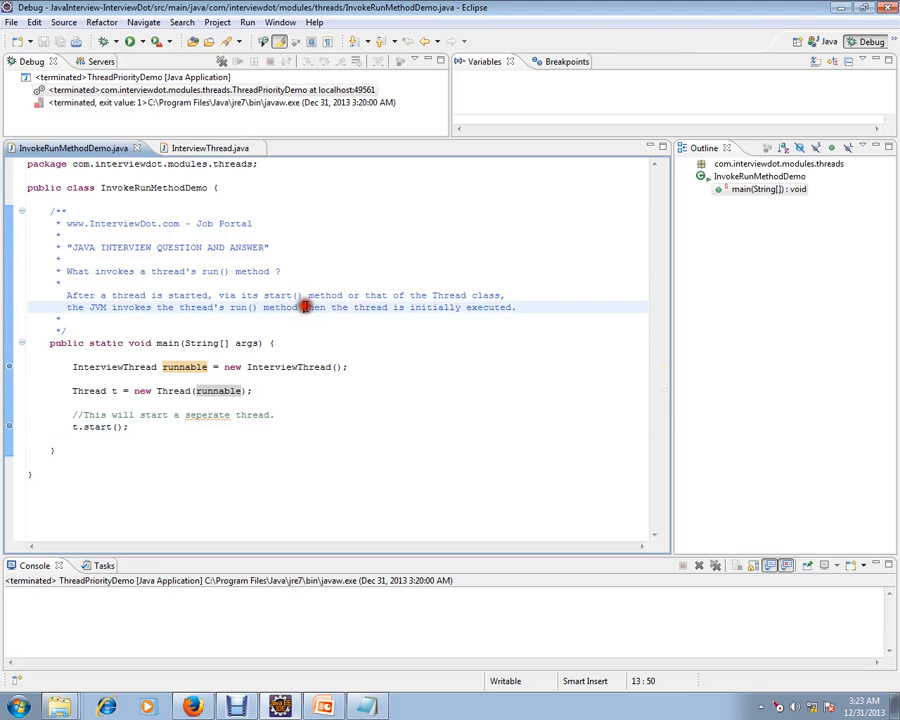
{"action": "right_click", "coordinate": [304, 308]}
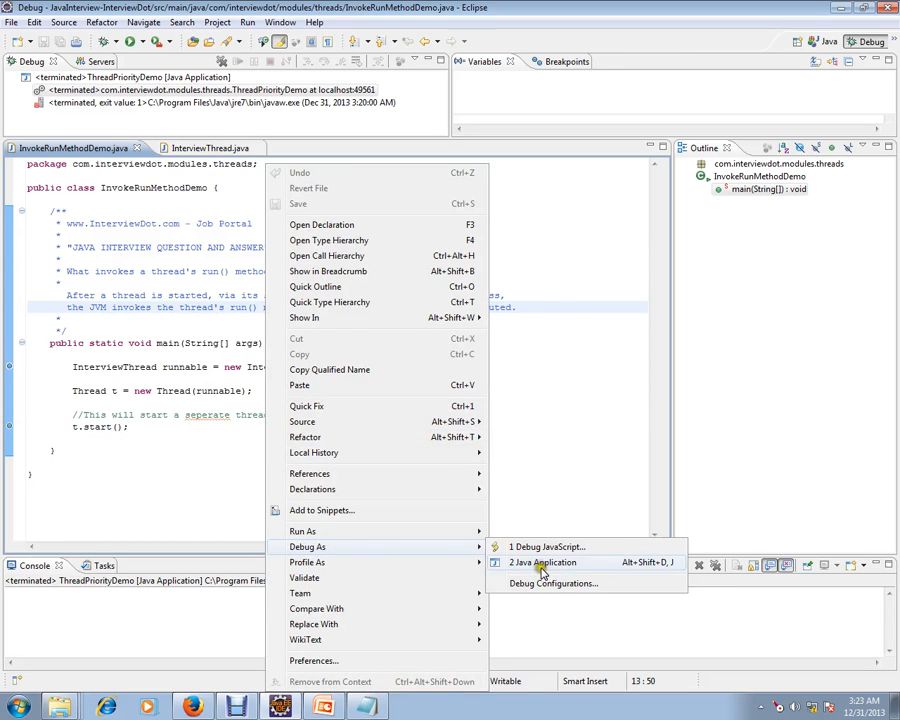
- Debug InvokeRunMethodDemo as a Java application so it suspends at the t.start() breakpoint
{"action": "left_click", "coordinate": [544, 562]}
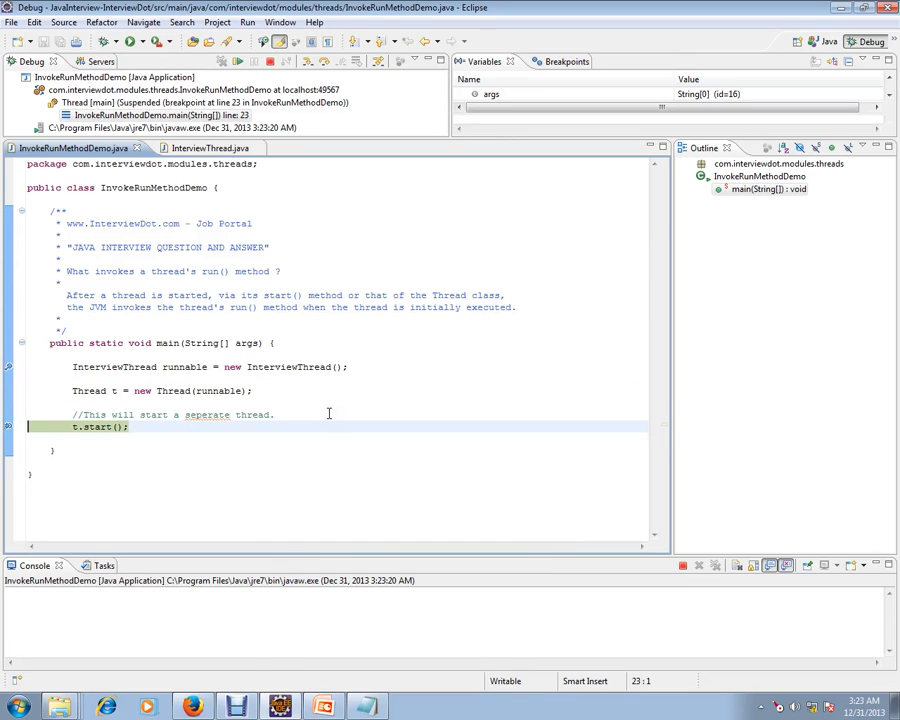
- Resume execution until it suspends at InterviewThread's run() breakpoint, then return to the demo code
{"action": "left_click", "coordinate": [200, 148]}
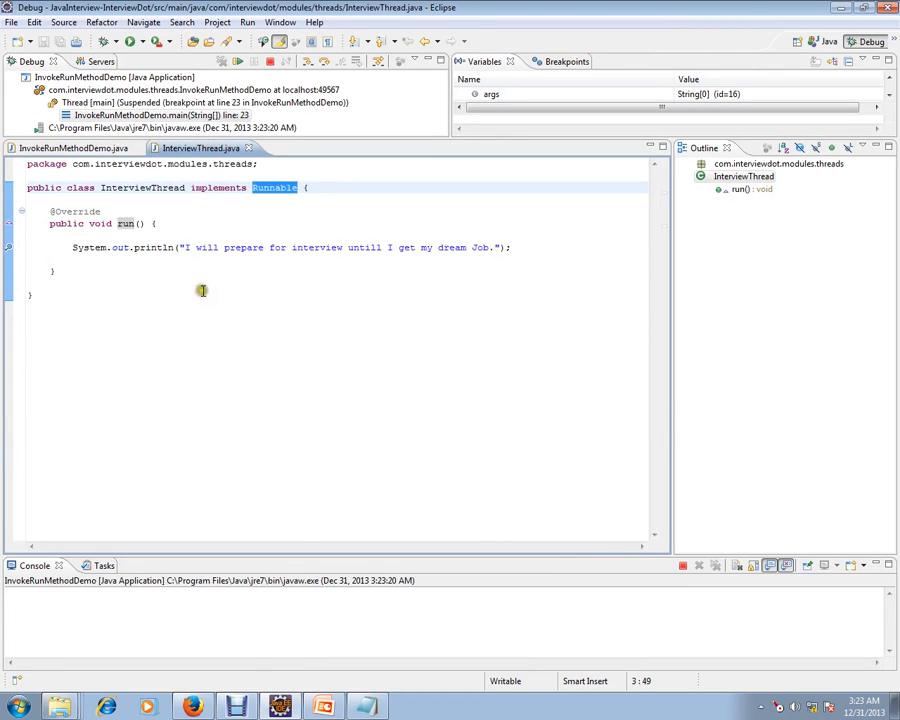
{"action": "left_click", "coordinate": [70, 148]}
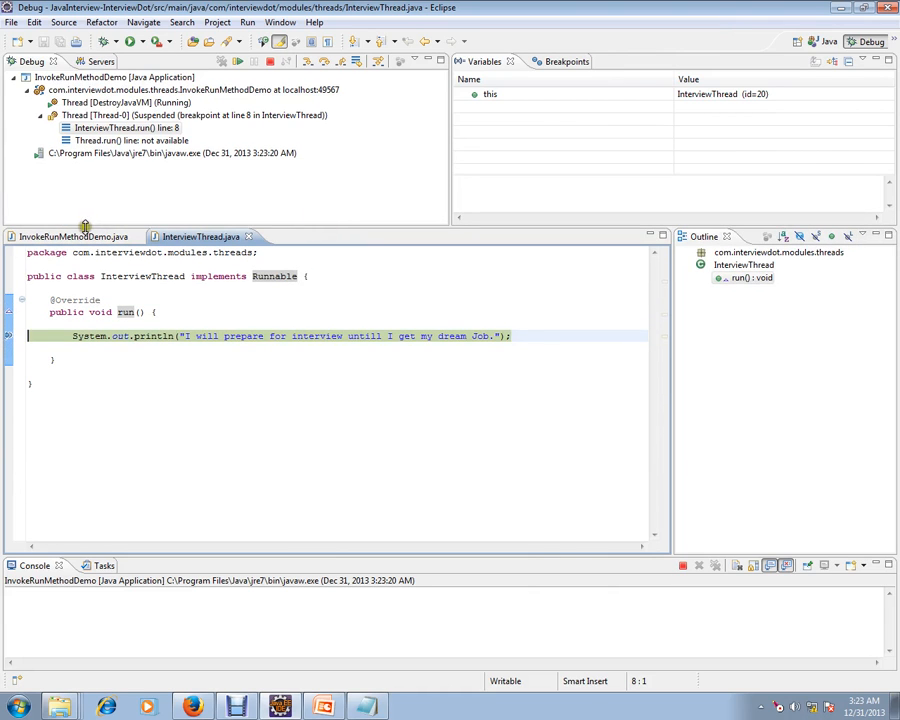
{"action": "left_click", "coordinate": [74, 236]}
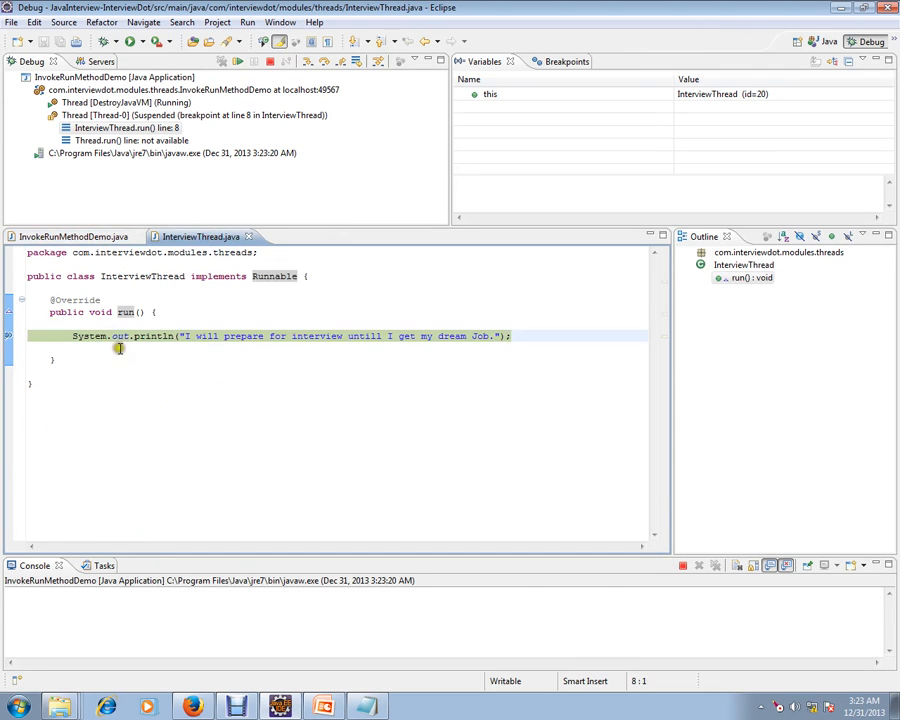
{"action": "left_click", "coordinate": [72, 236]}
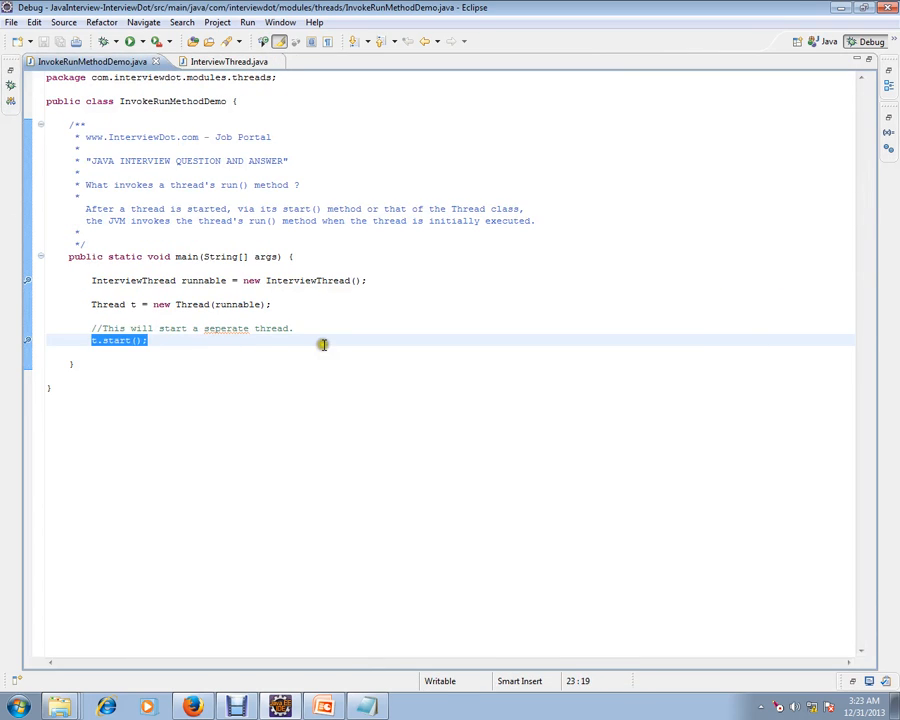
{"action": "left_click", "coordinate": [342, 330]}
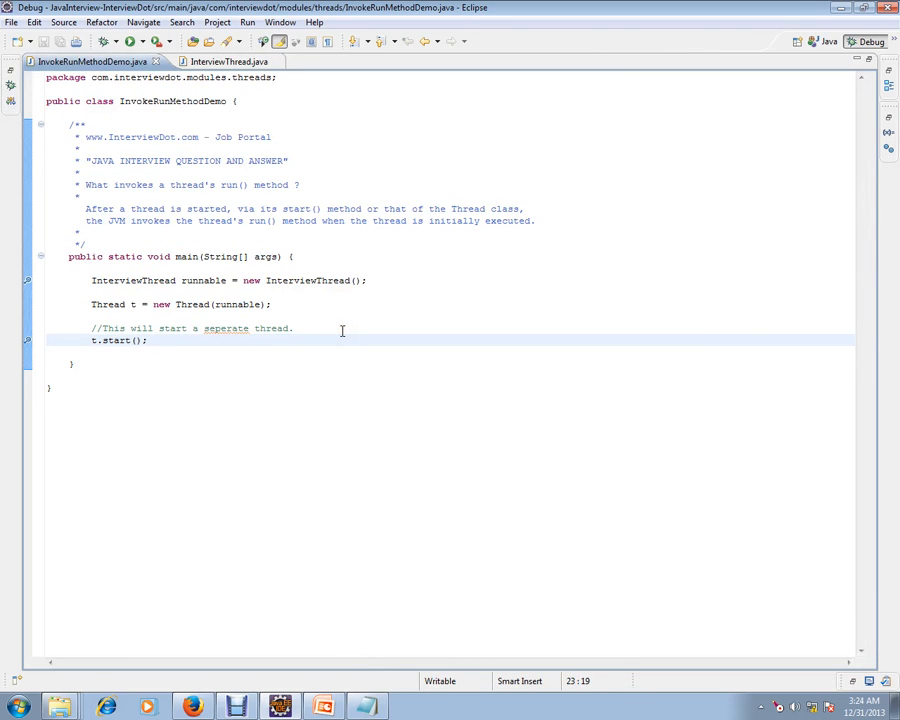